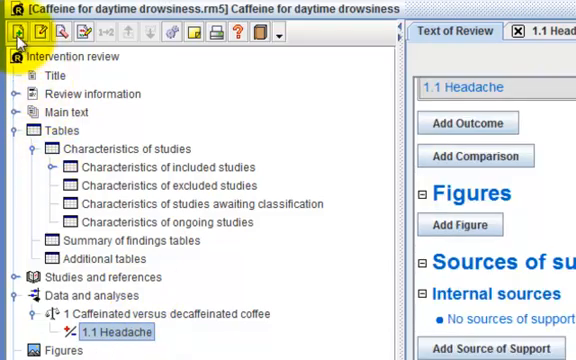
mouse_move(16, 36)
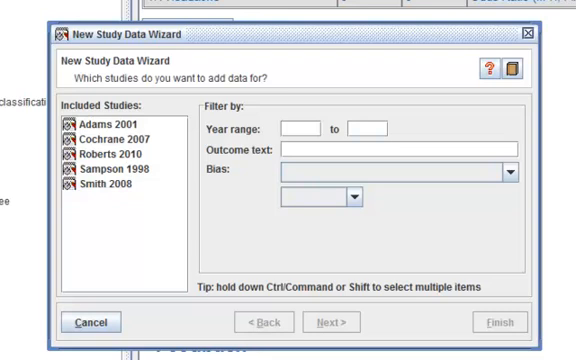
click(304, 132)
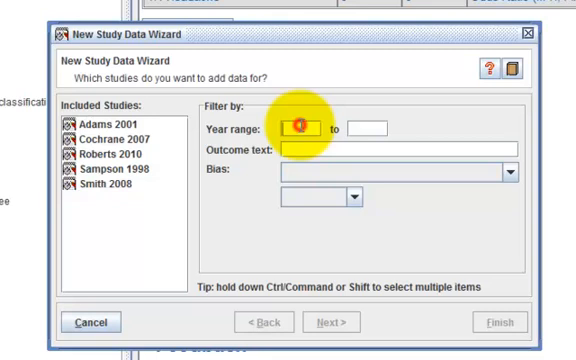
text(1998)
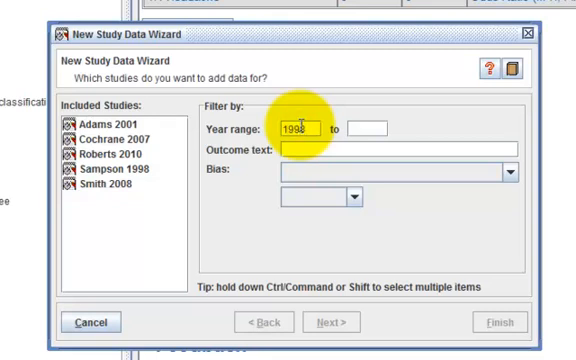
click(372, 126)
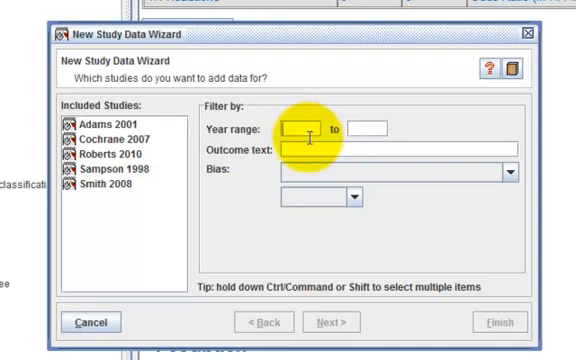
Step: Filter the wizard's outcome text by 'fatigue', narrowing the studies to Adams 2001 and Cochrane 2007
text(fa)
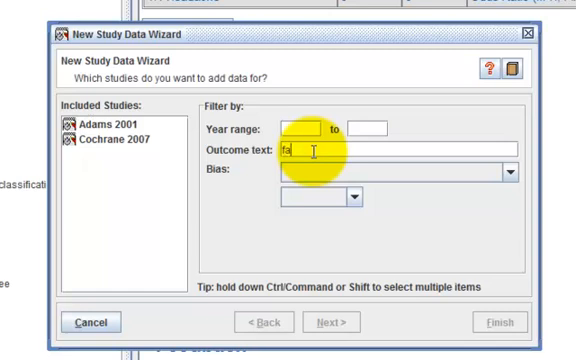
text(tigue)
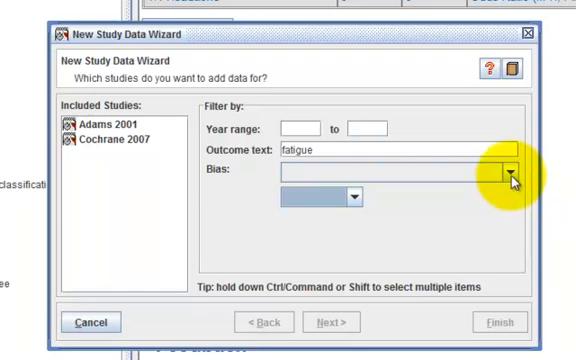
Step: Expand the Bias filter options before choosing Adams 2001 from the included studies
click(508, 176)
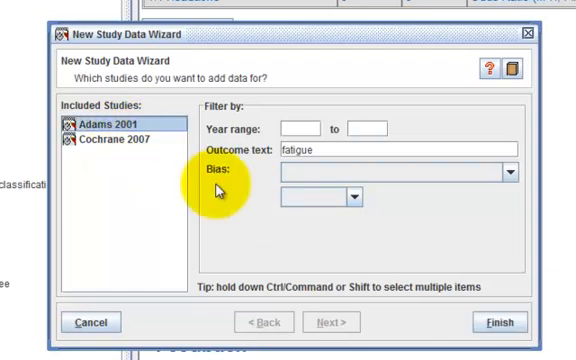
mouse_move(496, 322)
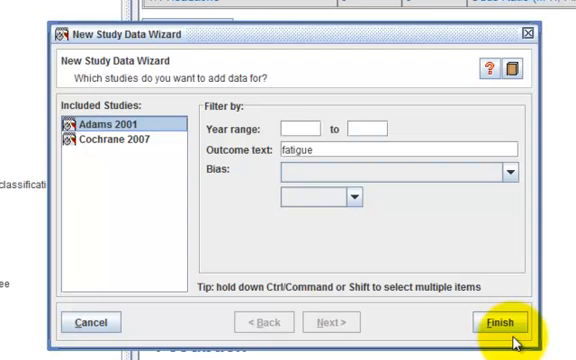
mouse_move(148, 152)
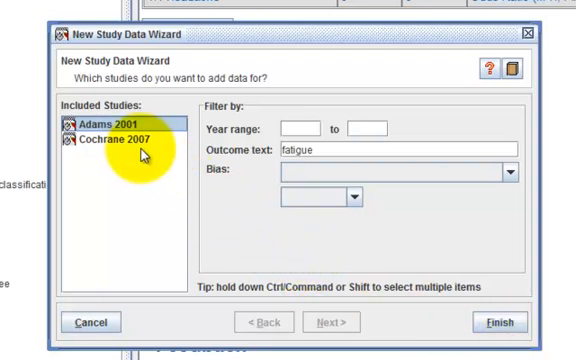